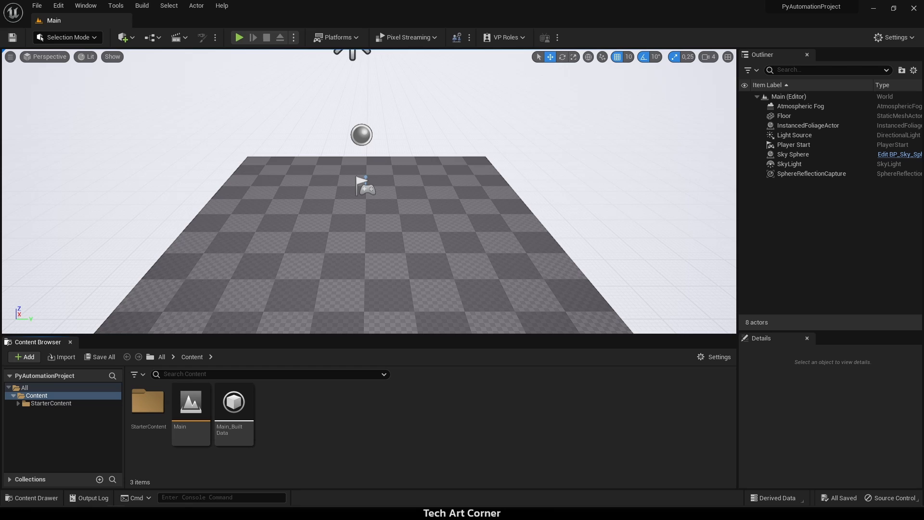
Bring up the Plugins window from the Edit menu and scroll toward the Scripting category.
click(58, 6)
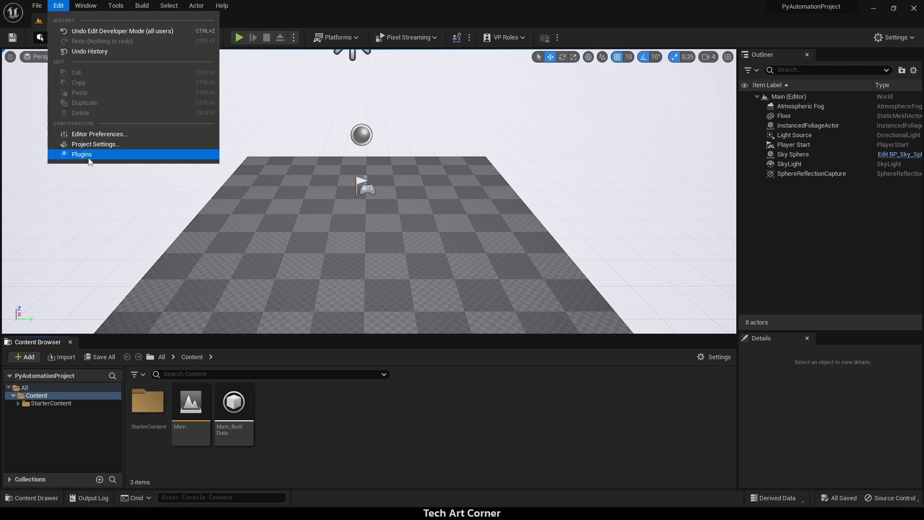
click(81, 154)
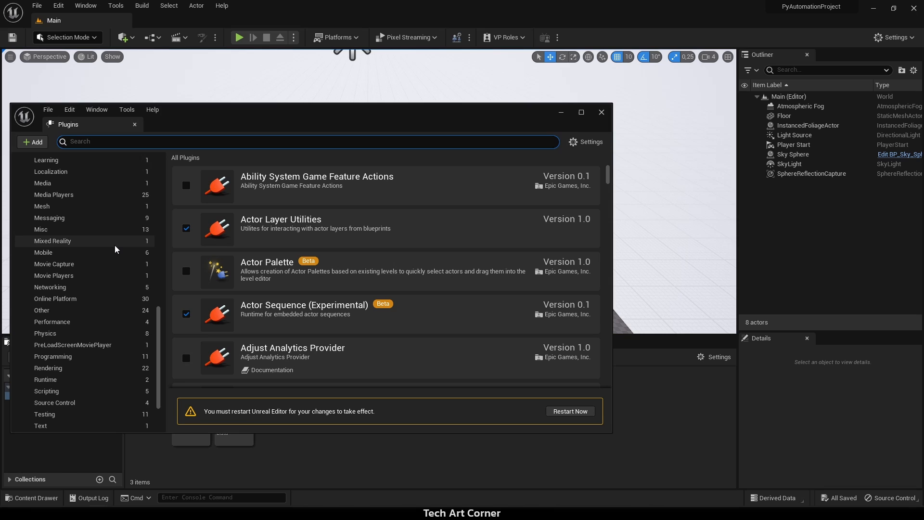
scroll(down, 3)
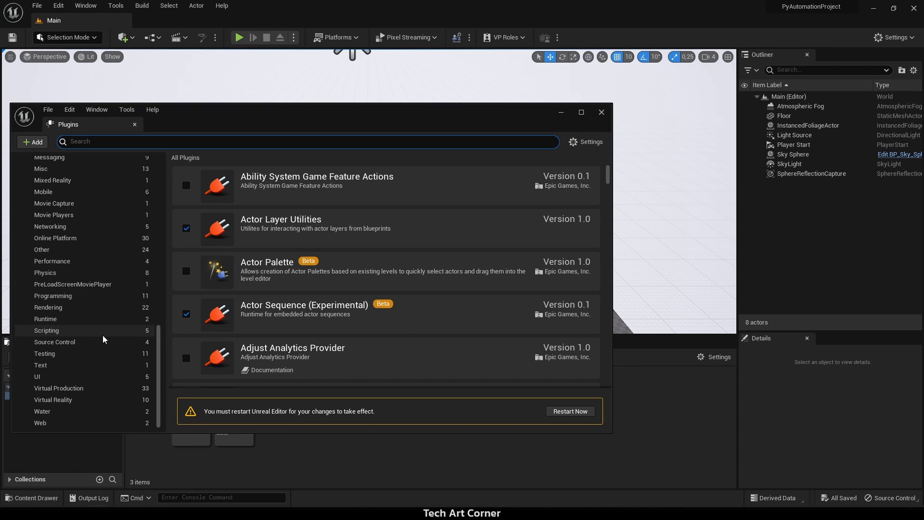
In the Scripting category, enable Editor Scripting Utilities, Sequencer Scripting and Python Editor Script Plugin, accepting the beta warnings.
click(46, 330)
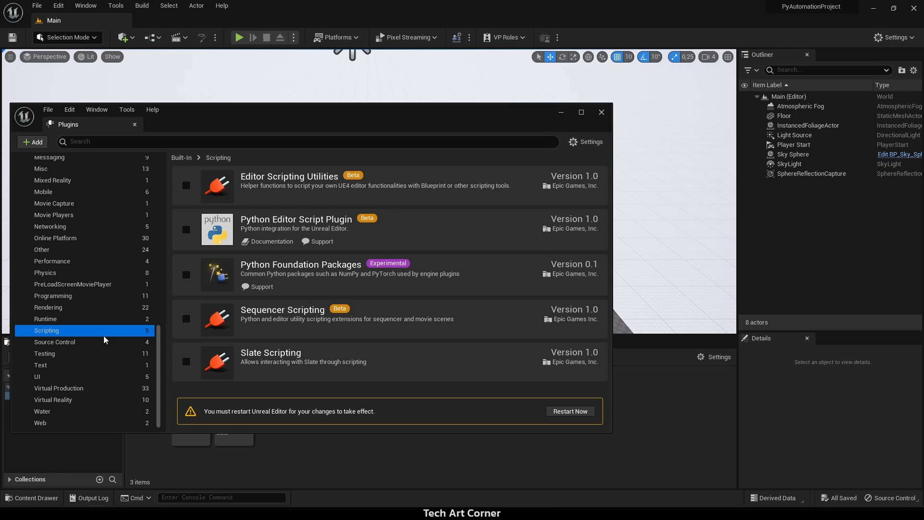
mouse_move(186, 184)
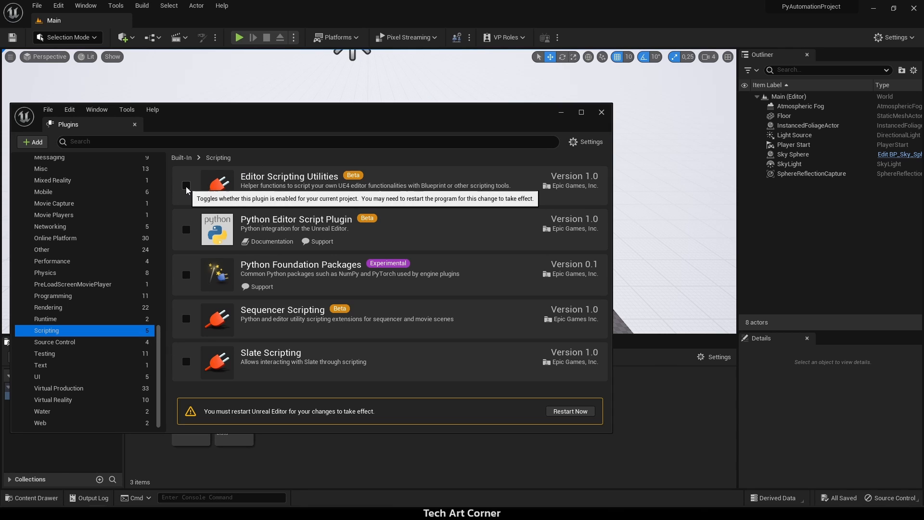
click(186, 184)
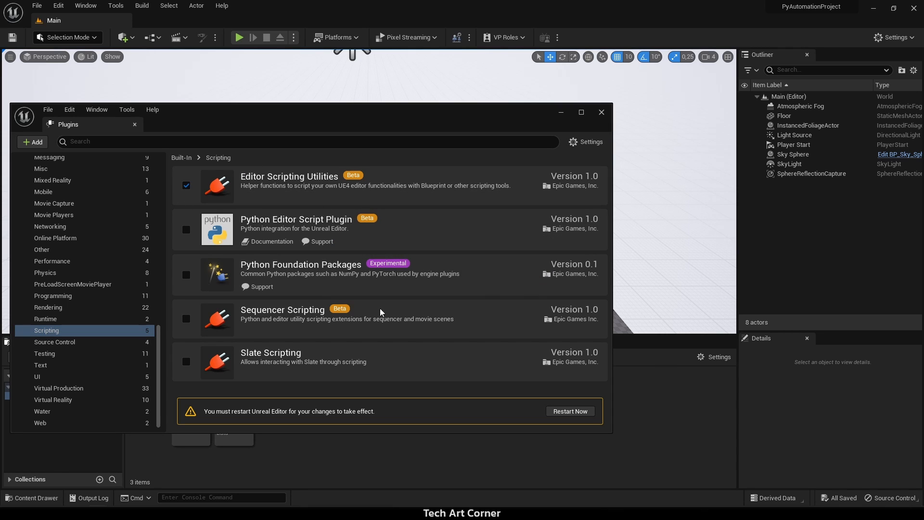
click(185, 319)
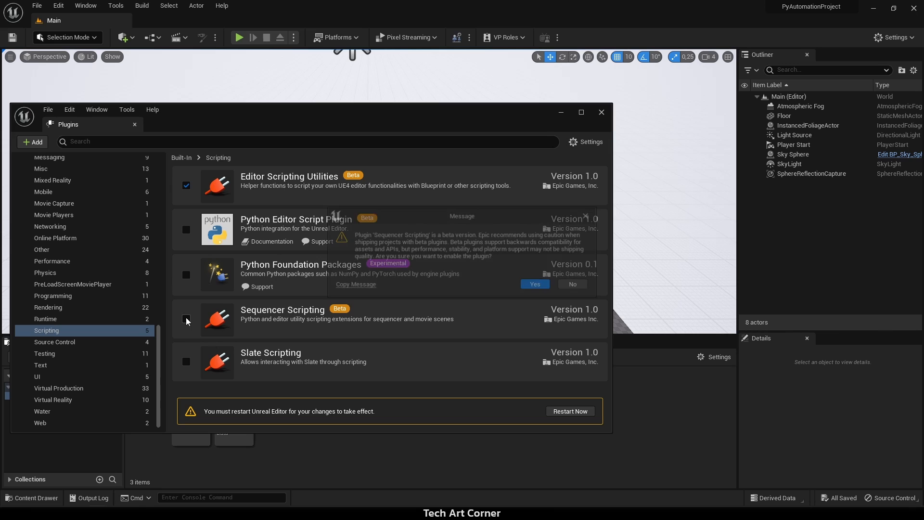
click(533, 284)
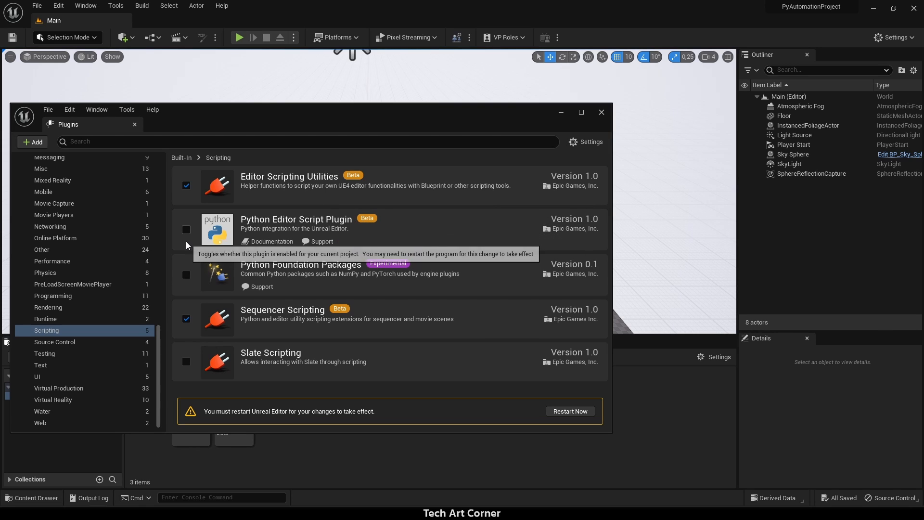
click(186, 229)
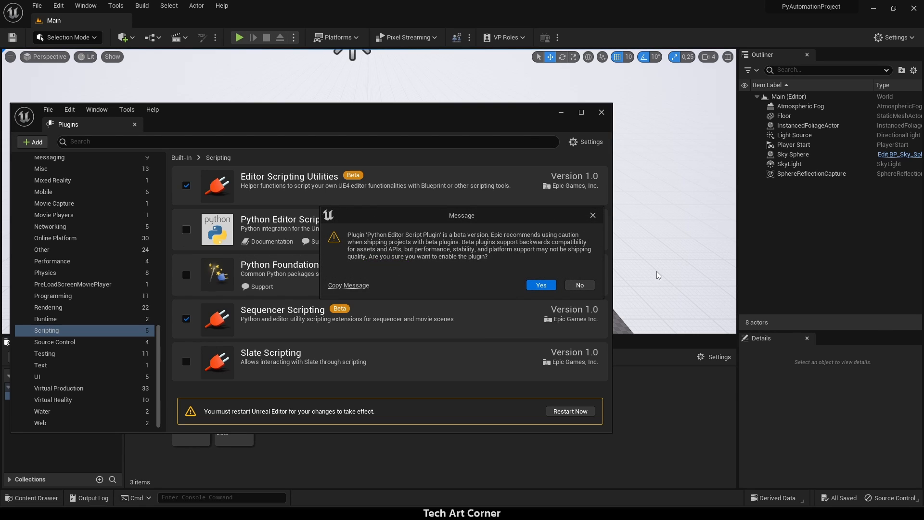
click(540, 285)
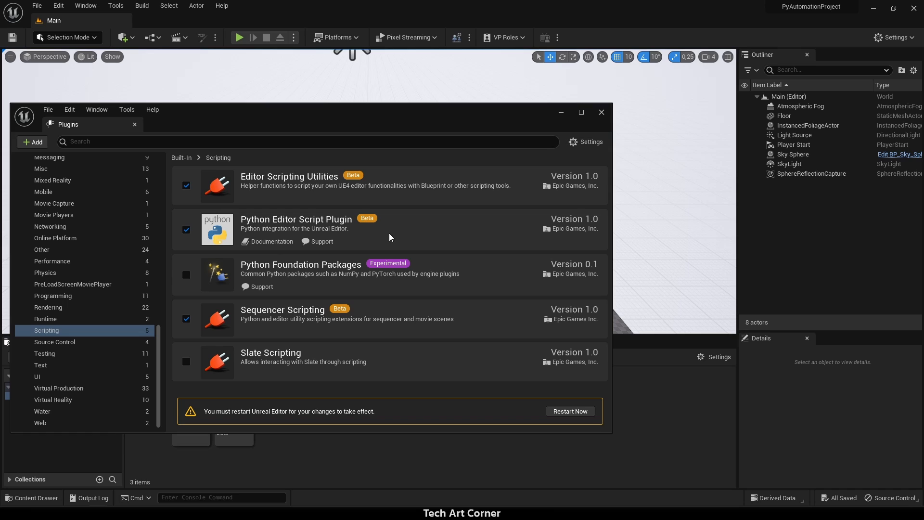
mouse_move(275, 278)
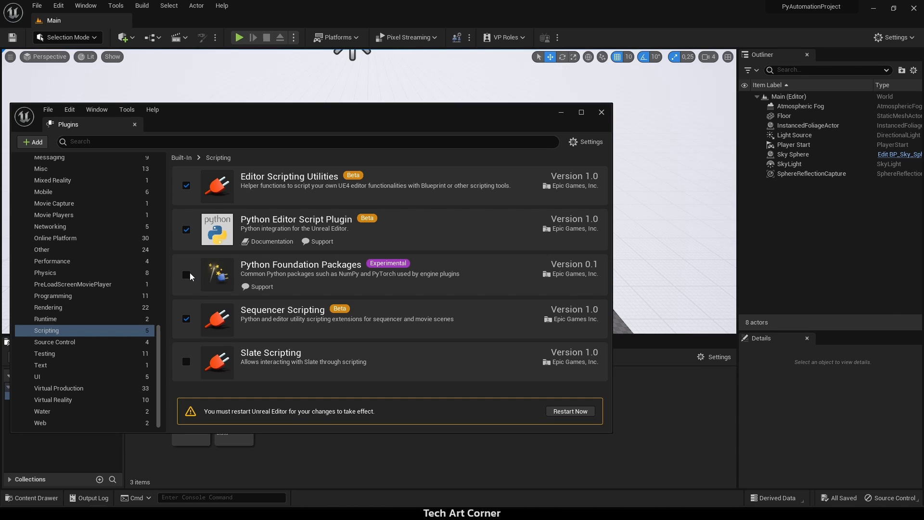
Enable Python Foundation Packages, accept the experimental warning, and restart the editor now.
click(186, 276)
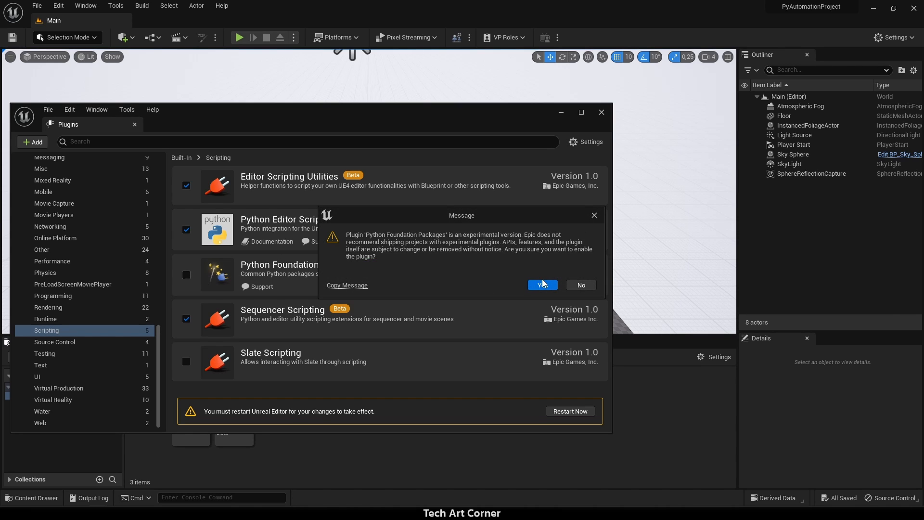
click(540, 284)
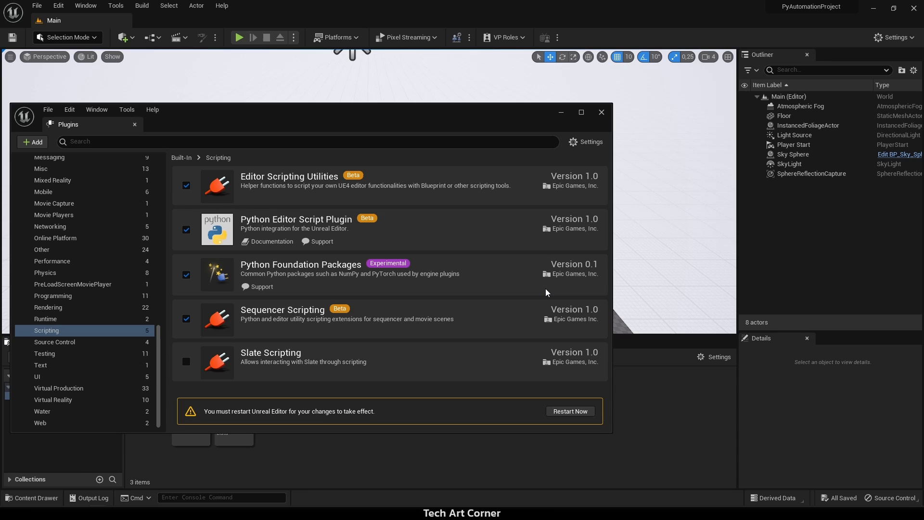
click(569, 411)
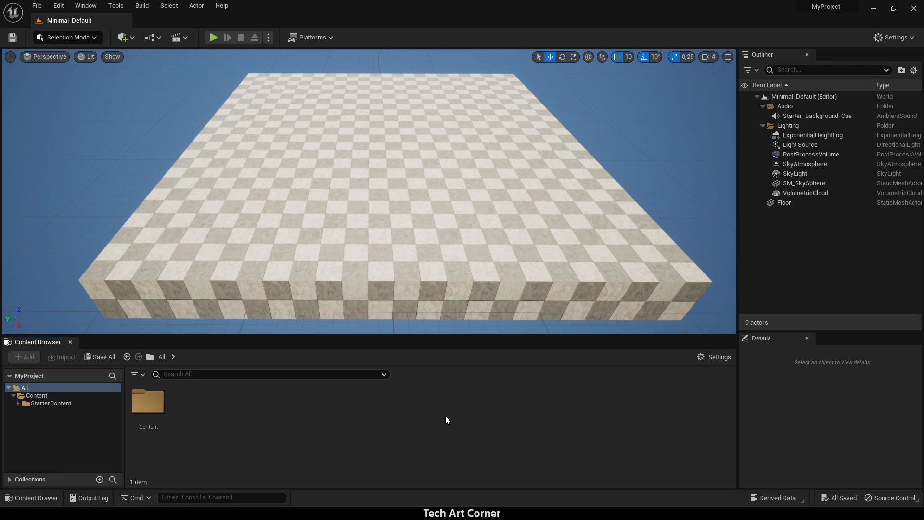
Bring up Project Settings from the Edit menu and scroll the category list.
click(58, 6)
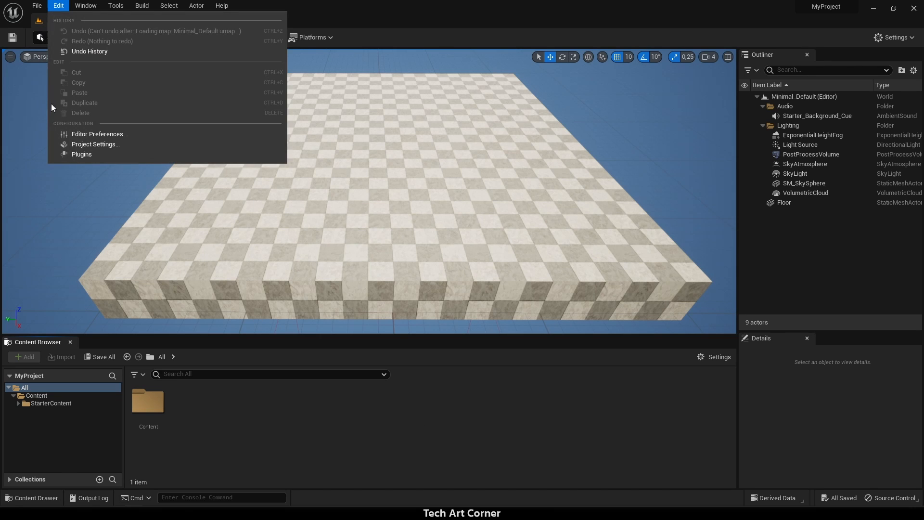
click(95, 143)
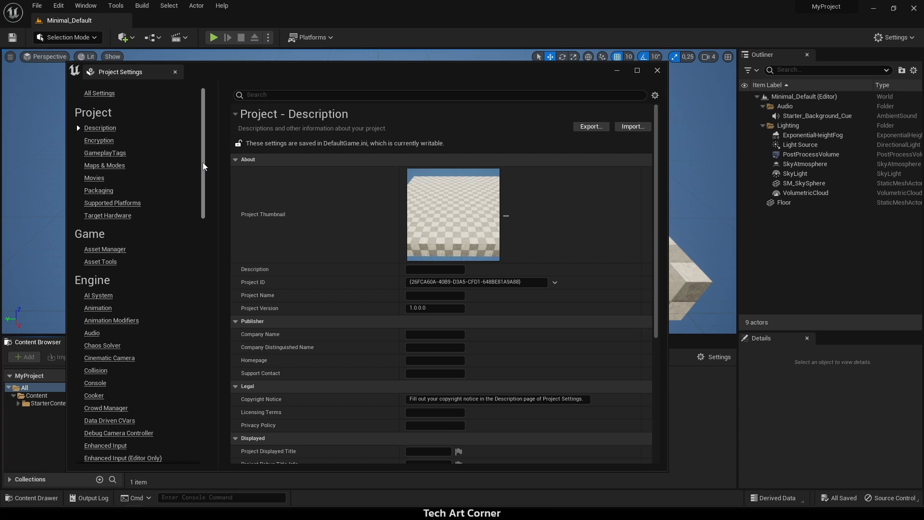
scroll(down, 3)
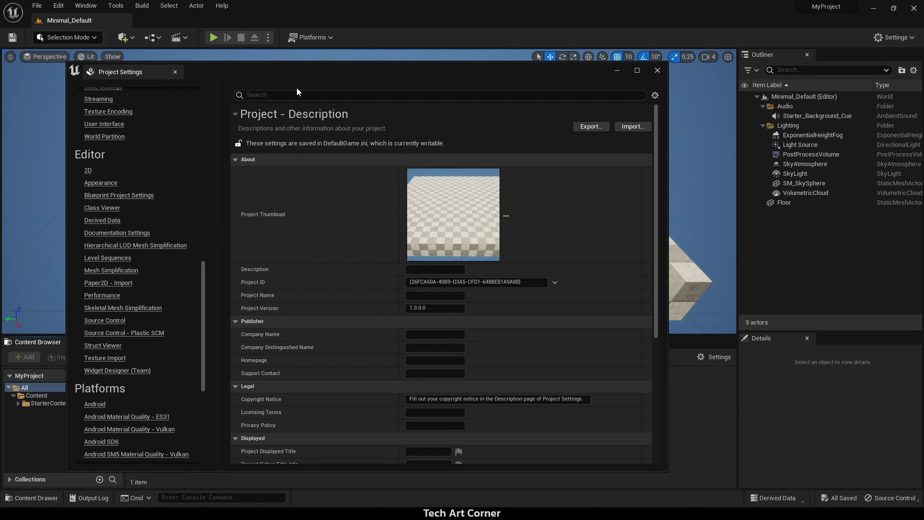
Search 'py' in Project Settings and switch on Developer Mode (all users) for Python.
text(python)
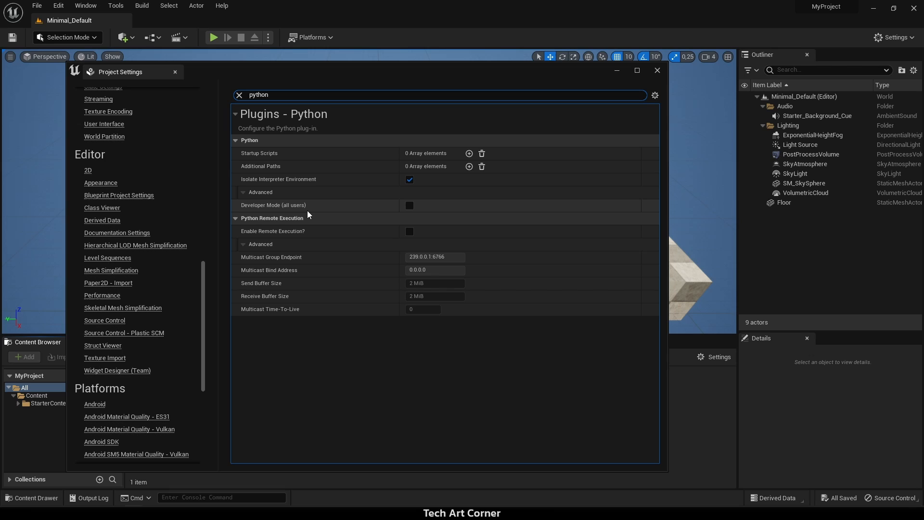
click(409, 205)
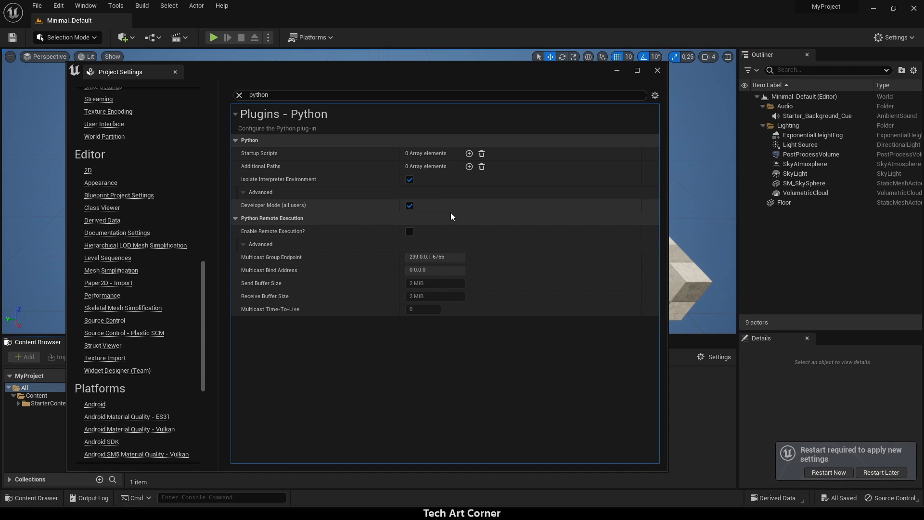
mouse_move(435, 283)
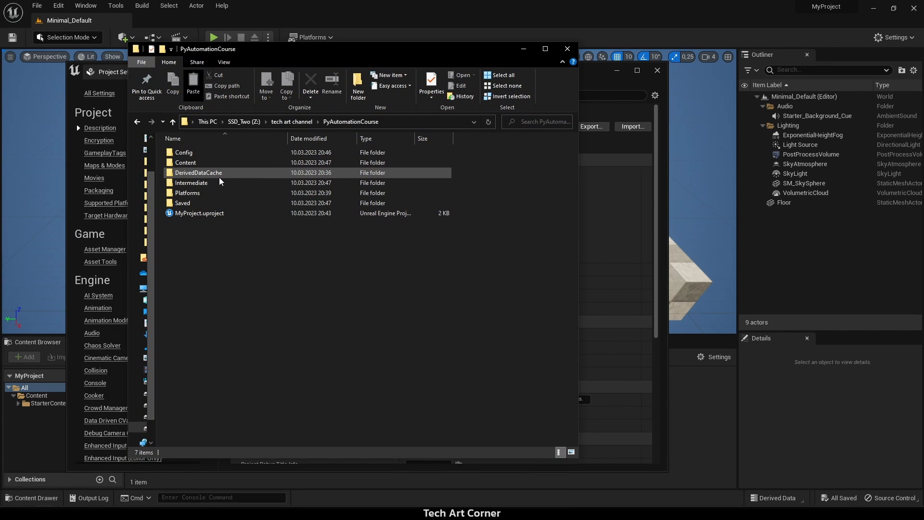
mouse_move(200, 183)
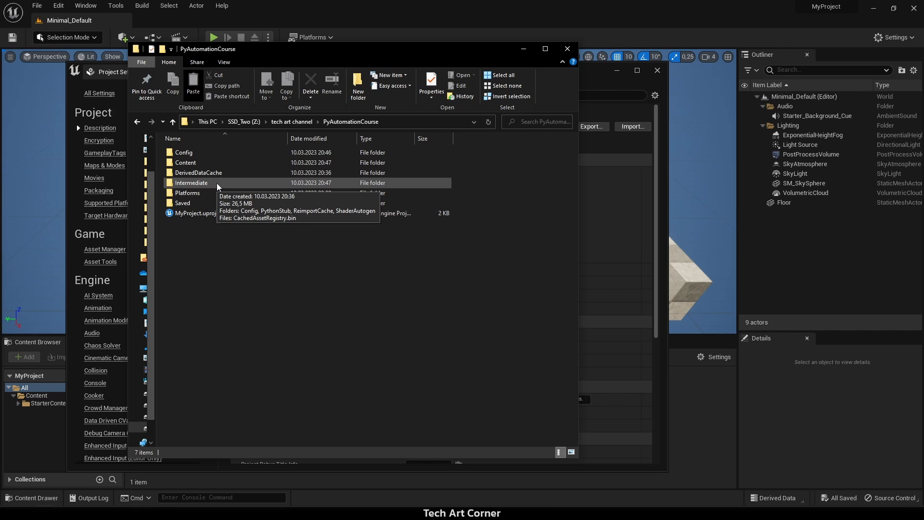
Navigate into Intermediate/PythonStub to reveal the generated unreal.py stub.
double_click(190, 183)
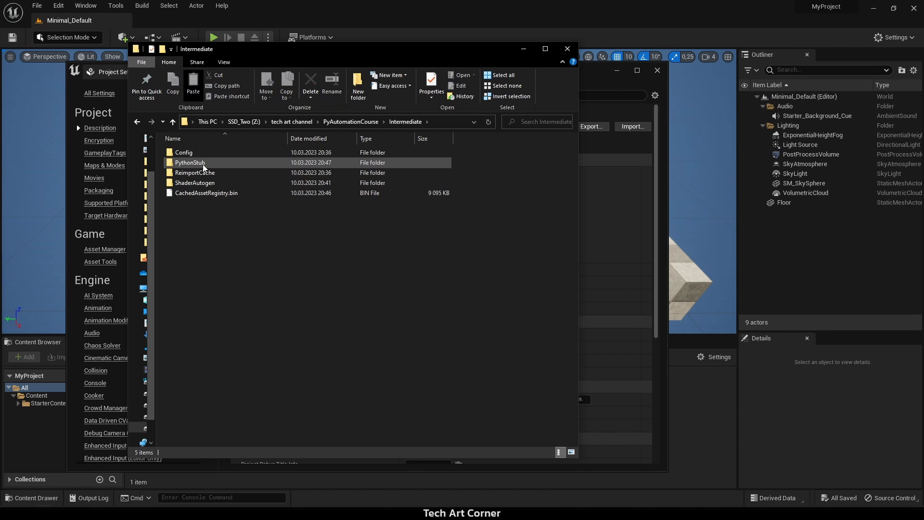
click(190, 161)
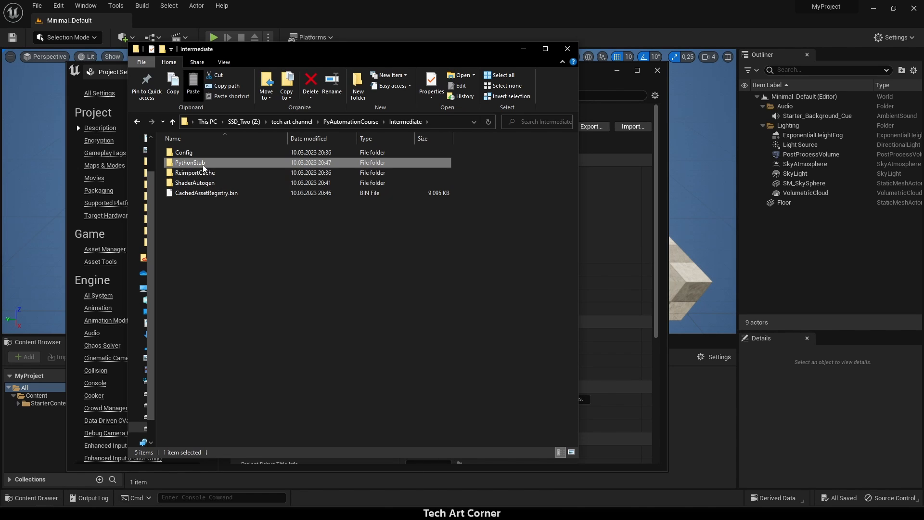
double_click(190, 162)
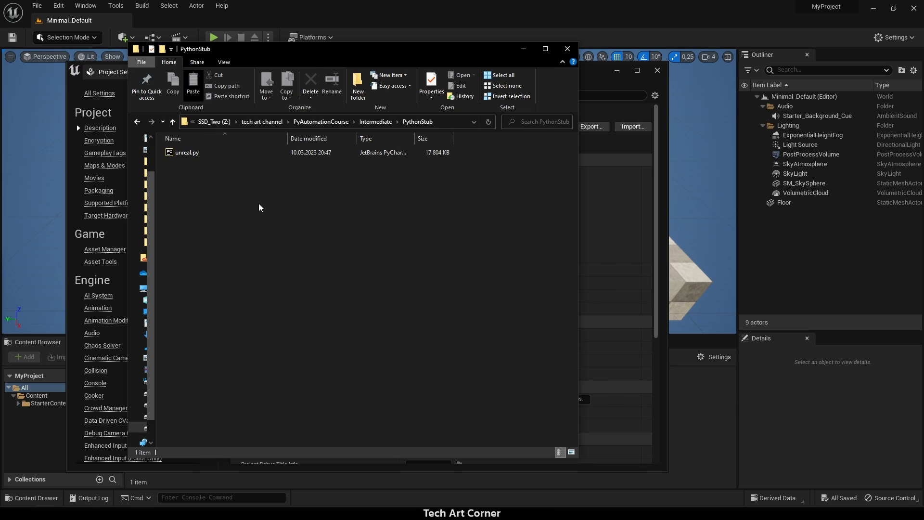